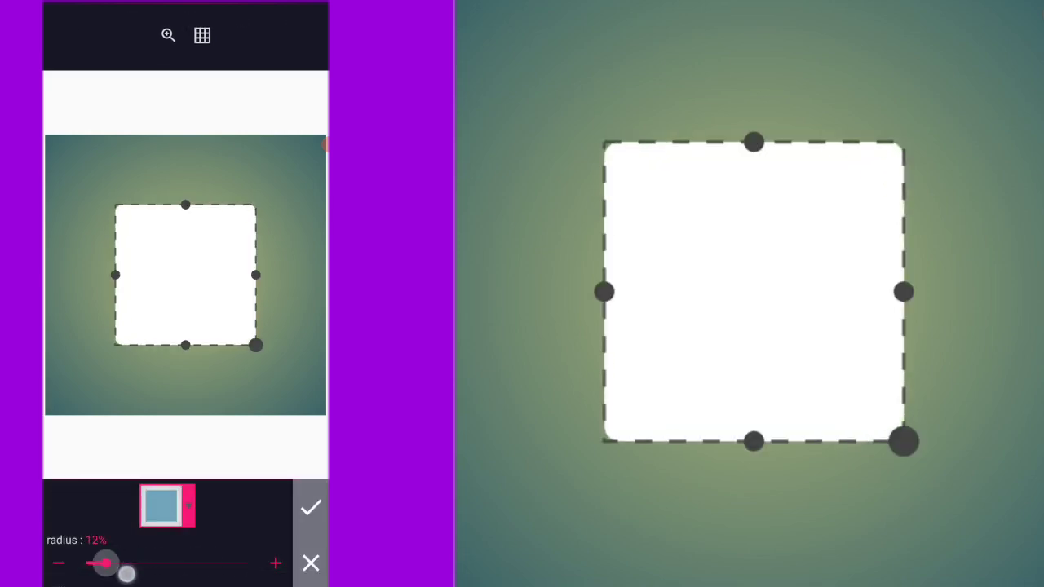
Step: Round the white shape into a circle and remove it to leave a black crescent
left_click_drag(106, 565, 248, 564)
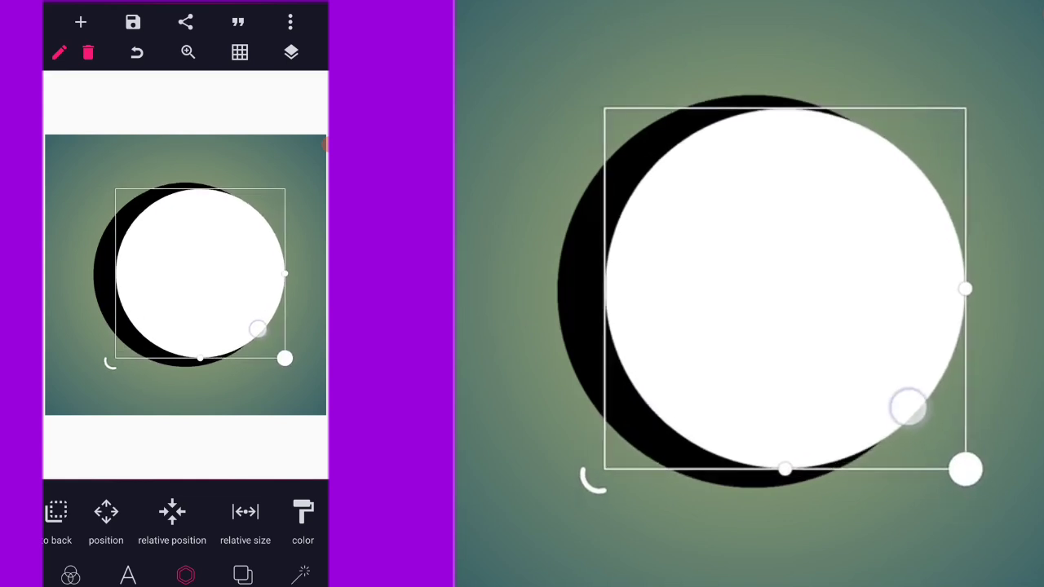
left_click(290, 52)
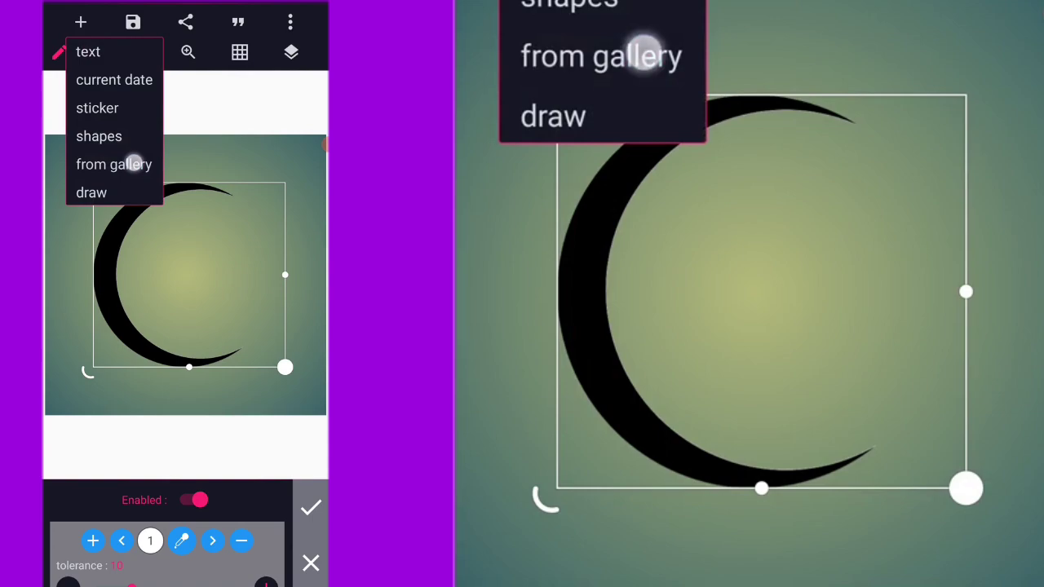
Step: Import the white line-art drawing from the gallery with a circular crop
left_click(115, 163)
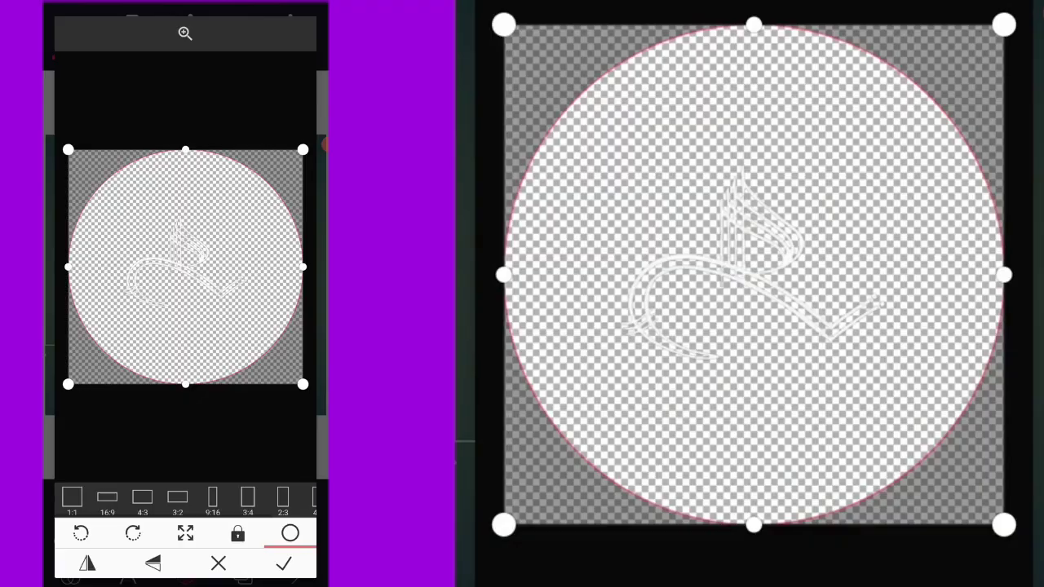
left_click(284, 563)
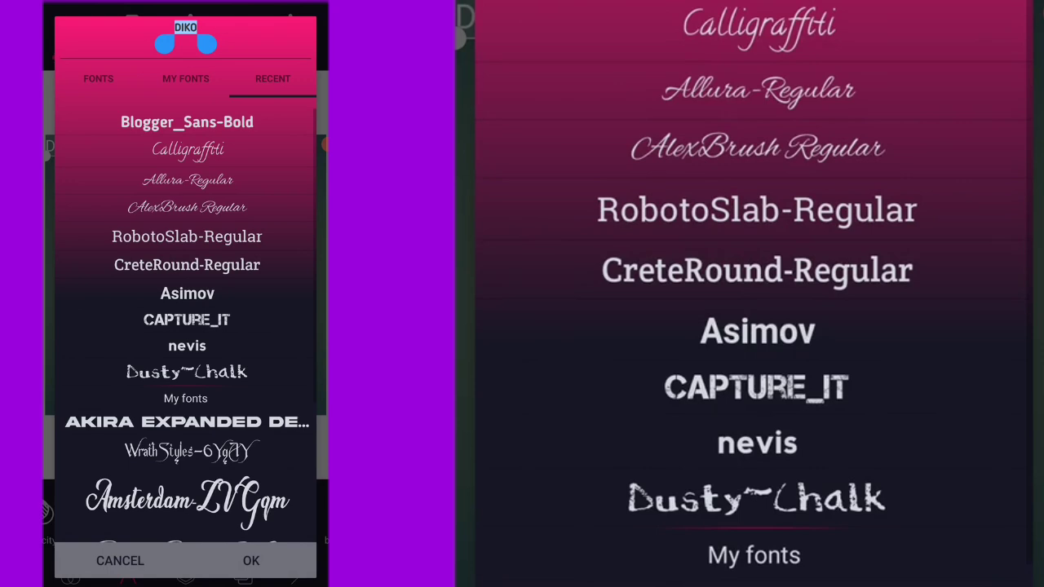
Step: Add bold DIKO and GRAPHICS text and position it under the line-art inside the crescent
left_click(252, 561)
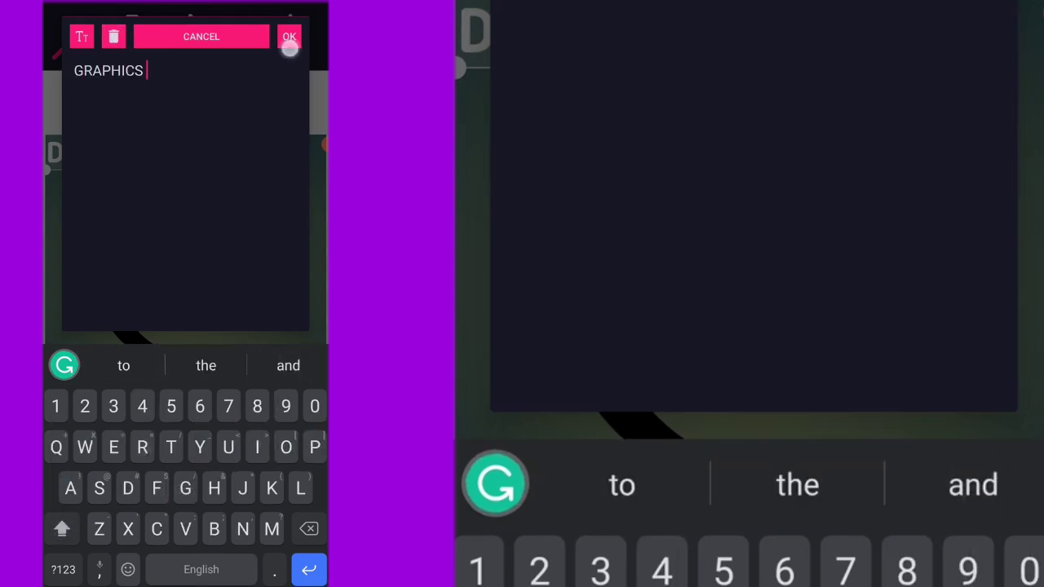
left_click(290, 36)
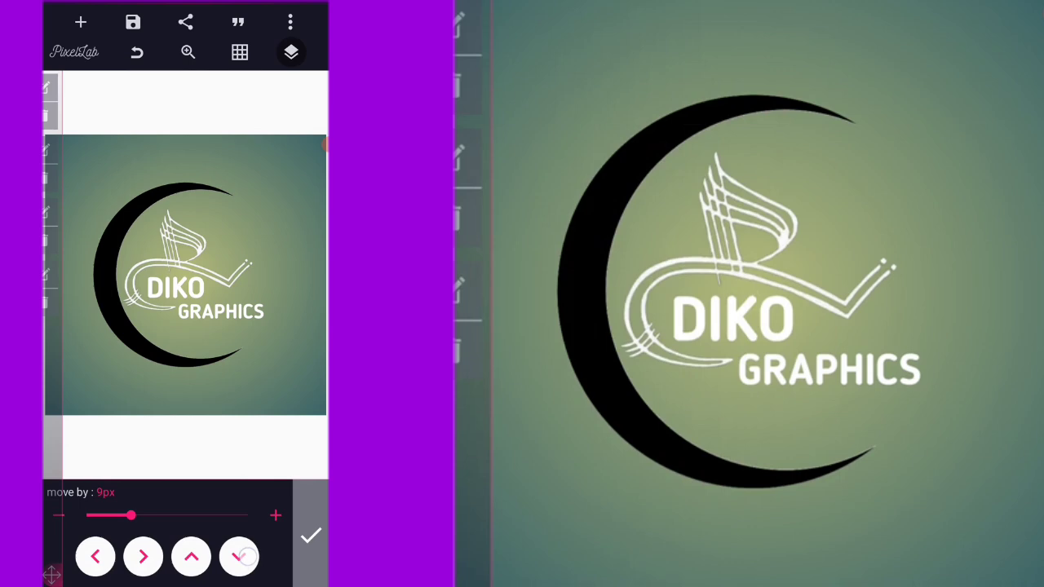
left_click(239, 556)
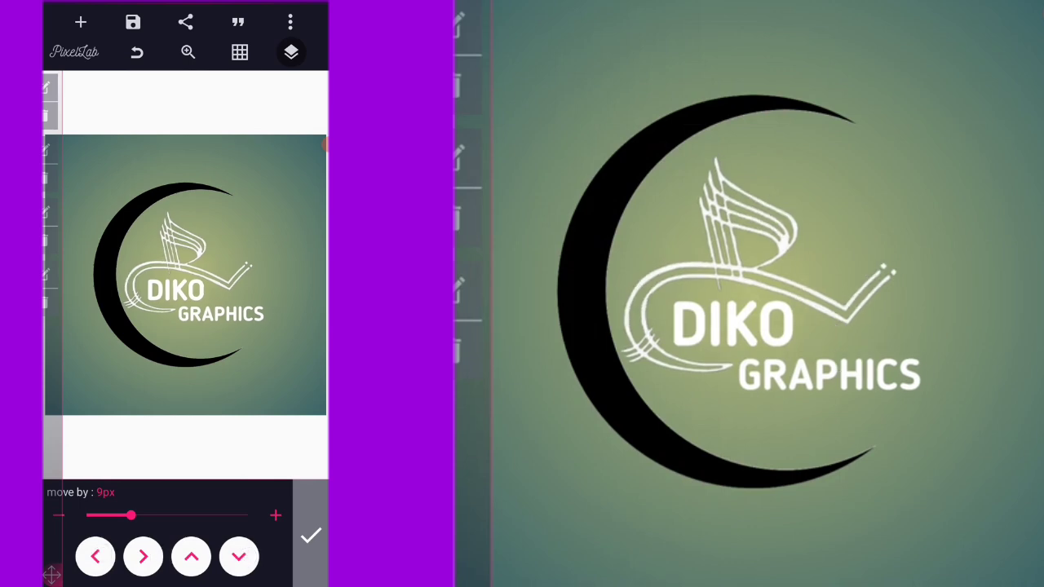
Step: Import the YouTube play icon from the gallery and trim its crop
left_click(291, 52)
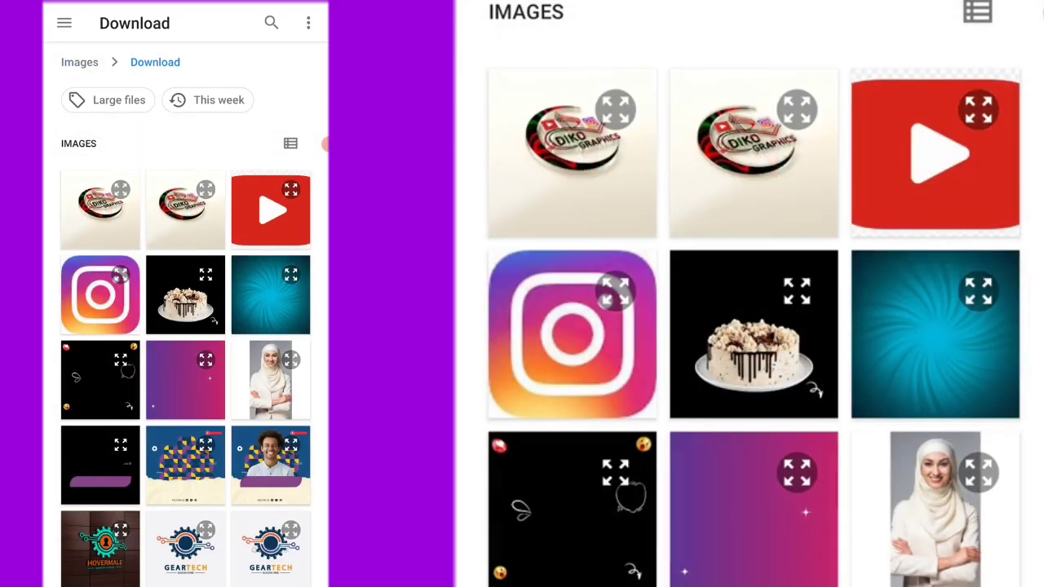
left_click(271, 208)
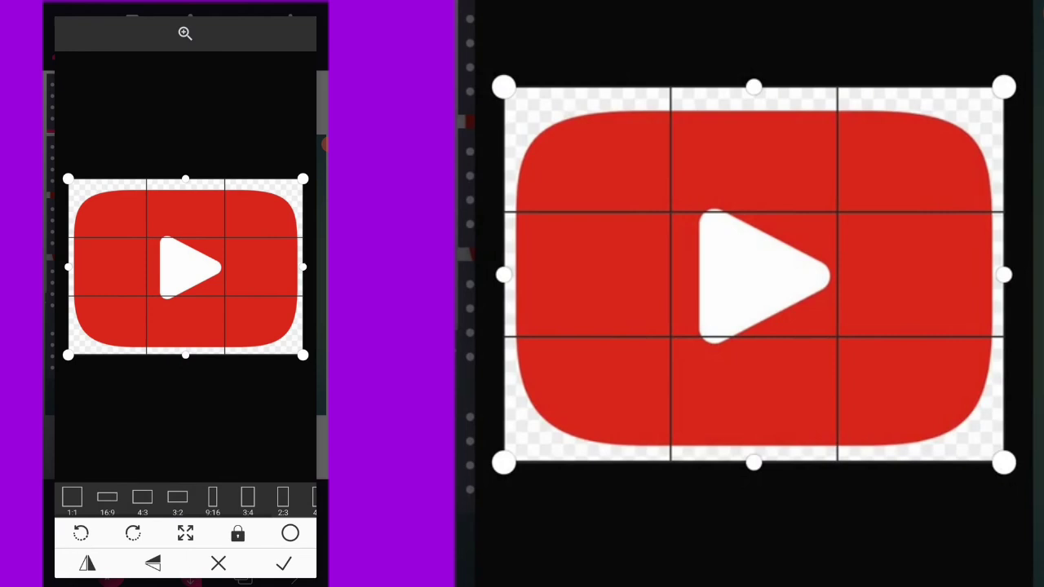
left_click_drag(1003, 276, 946, 313)
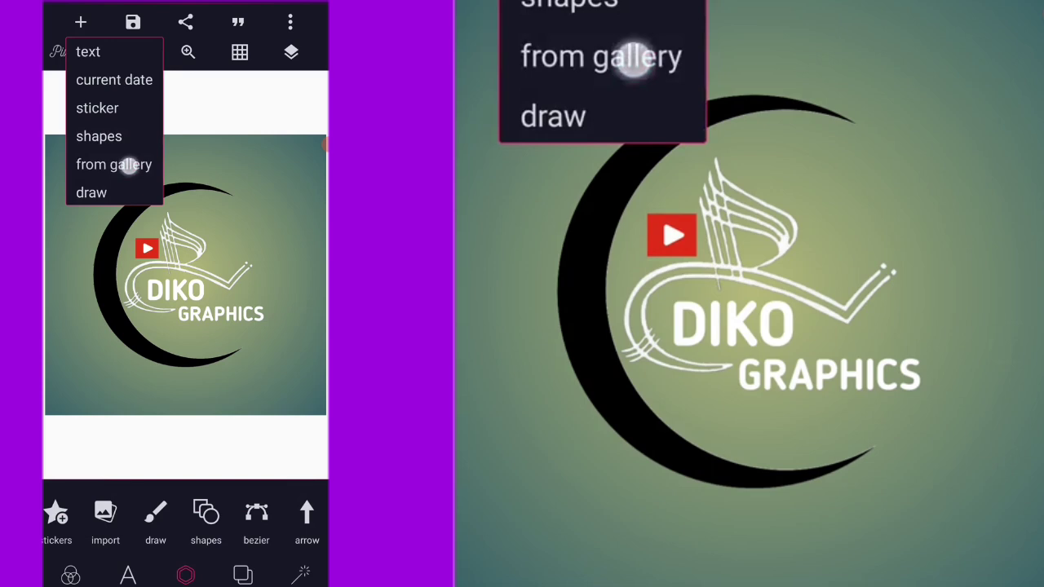
Step: Import the Instagram icon from the gallery with a tightened crop
left_click(114, 163)
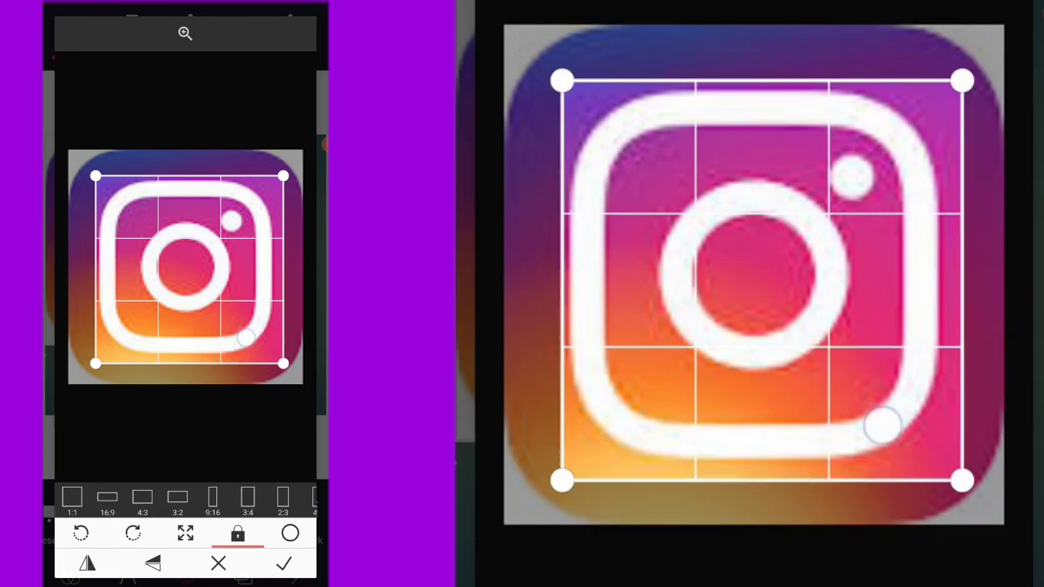
left_click_drag(884, 428, 906, 444)
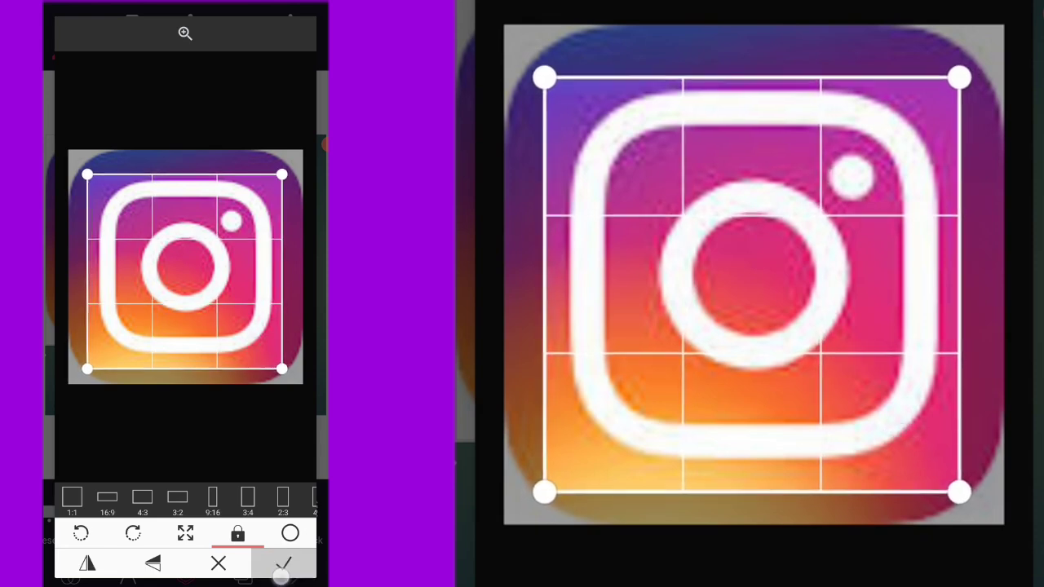
left_click(284, 563)
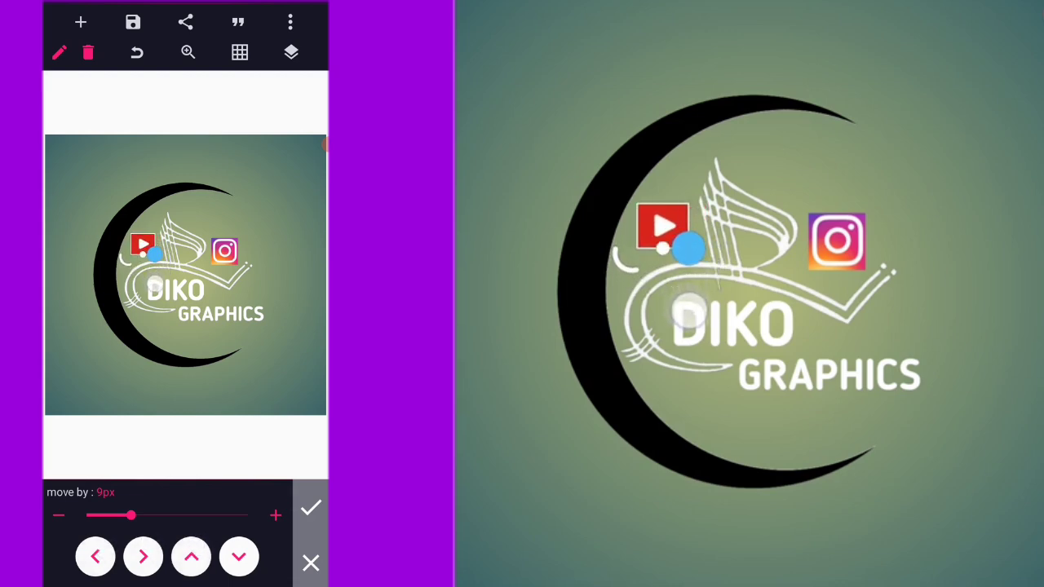
Step: Nudge the logo layers into position via the Layers panel and reopen the gallery
left_click(291, 52)
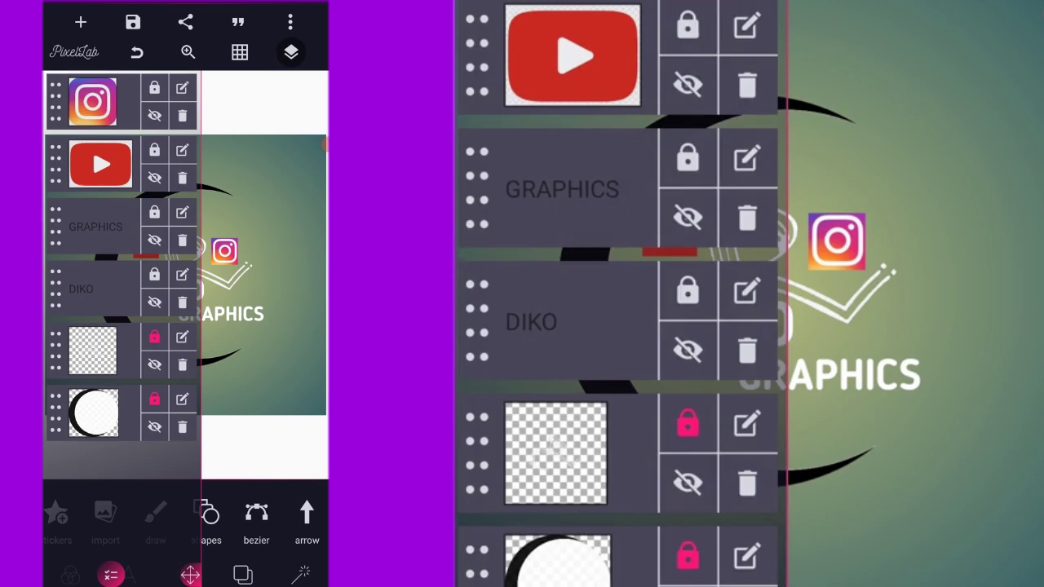
left_click(111, 574)
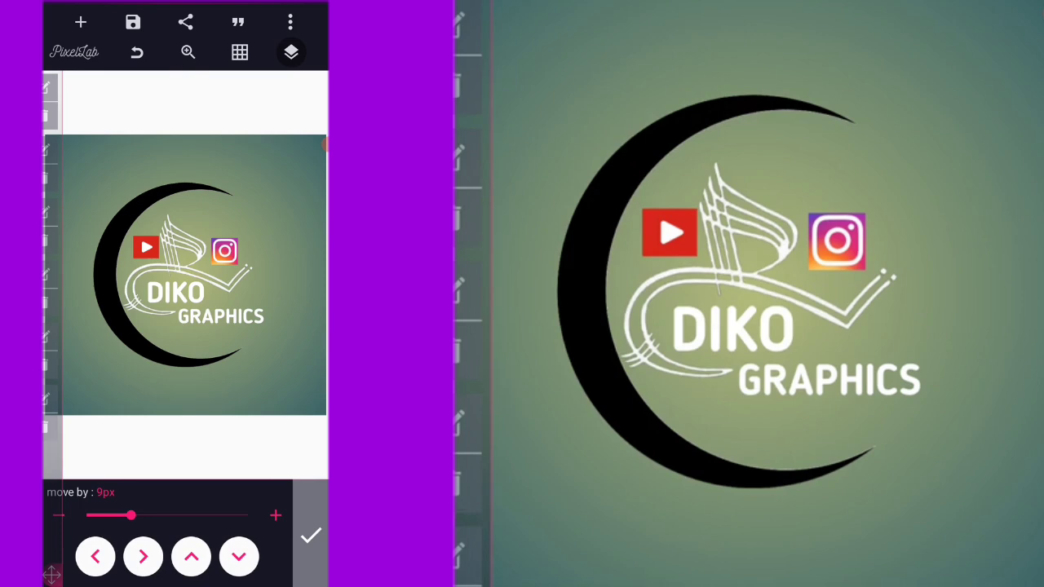
left_click(190, 556)
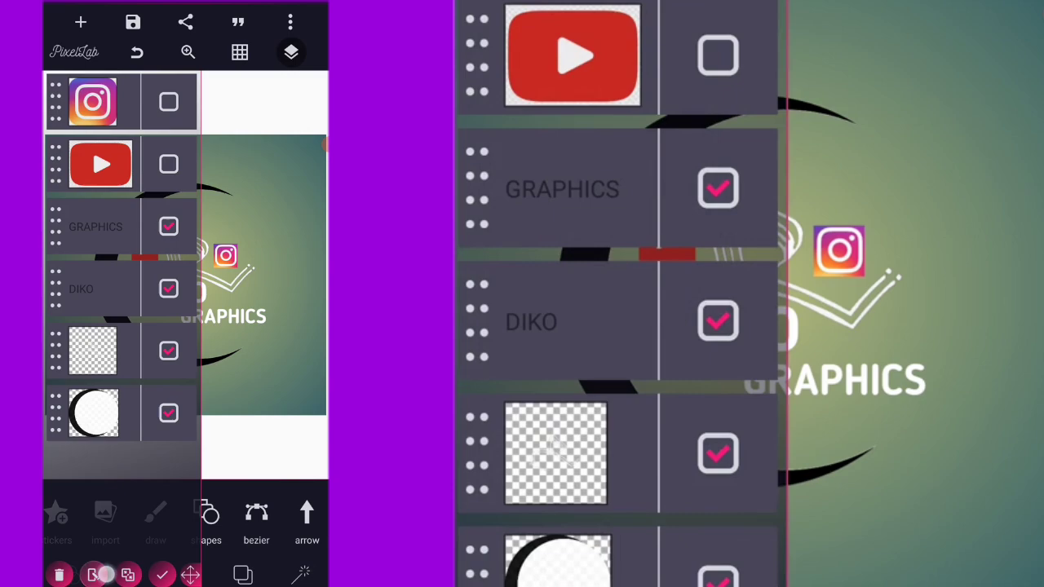
left_click(127, 574)
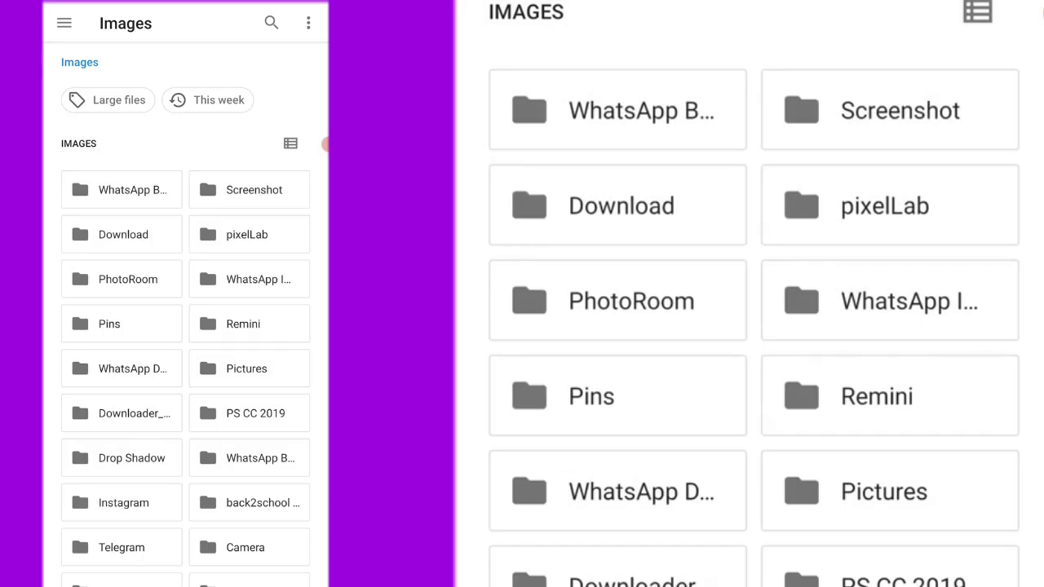
Step: Browse the WhatsApp Business folder down to the red-green swirl texture image
left_click(121, 189)
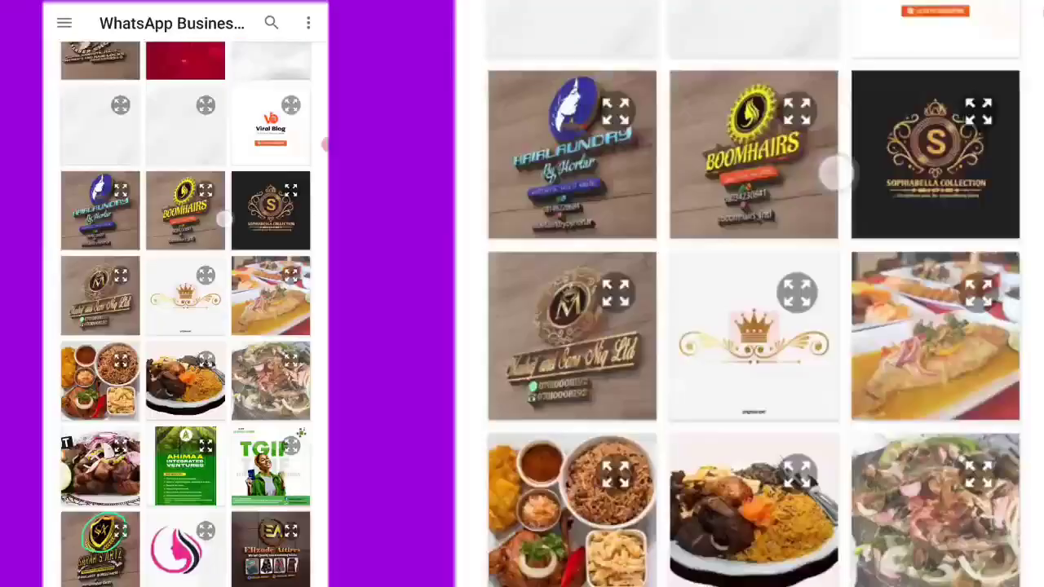
scroll("down", 3)
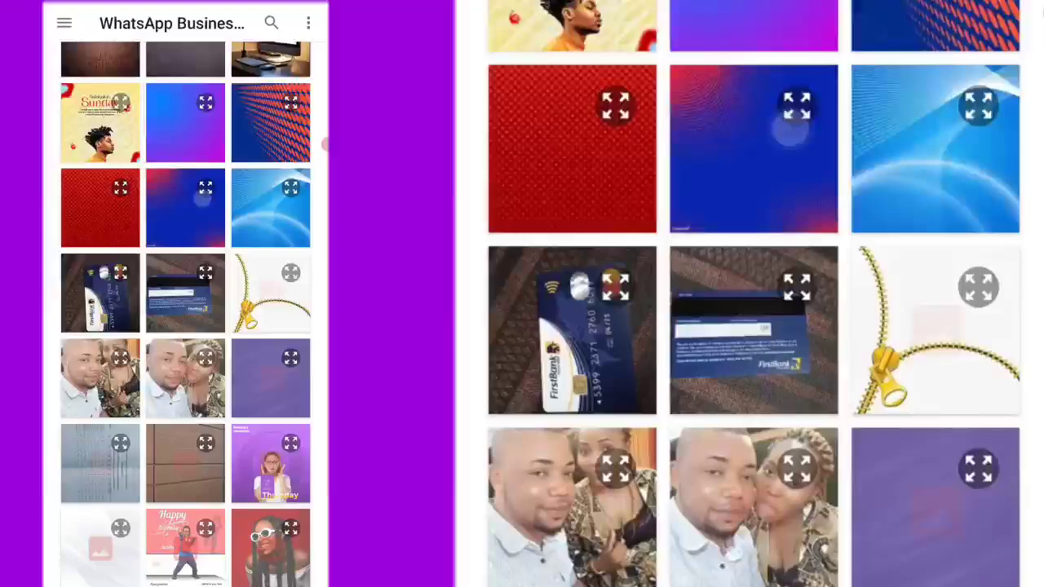
scroll("down", 3)
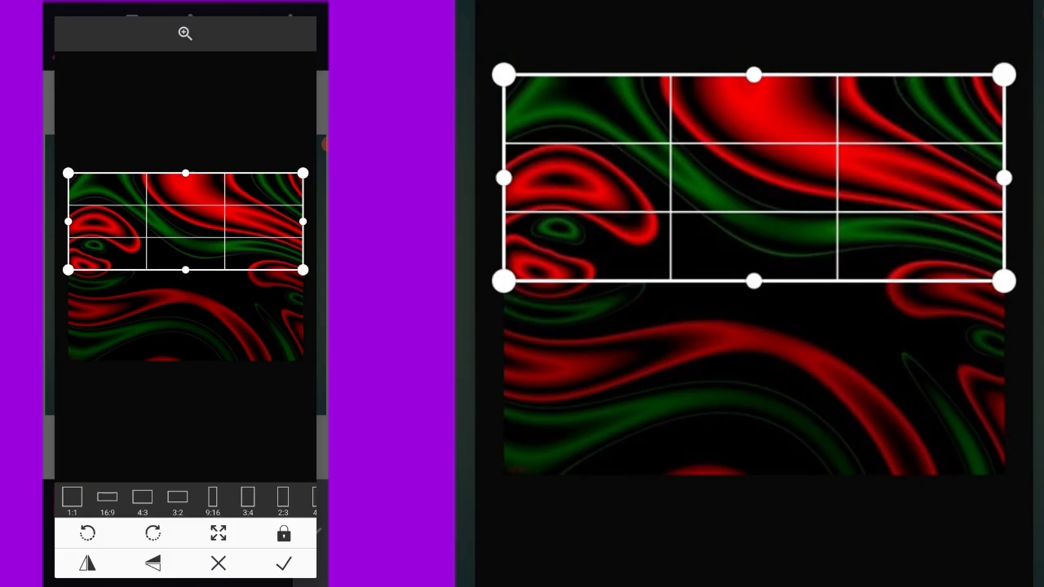
left_click(284, 563)
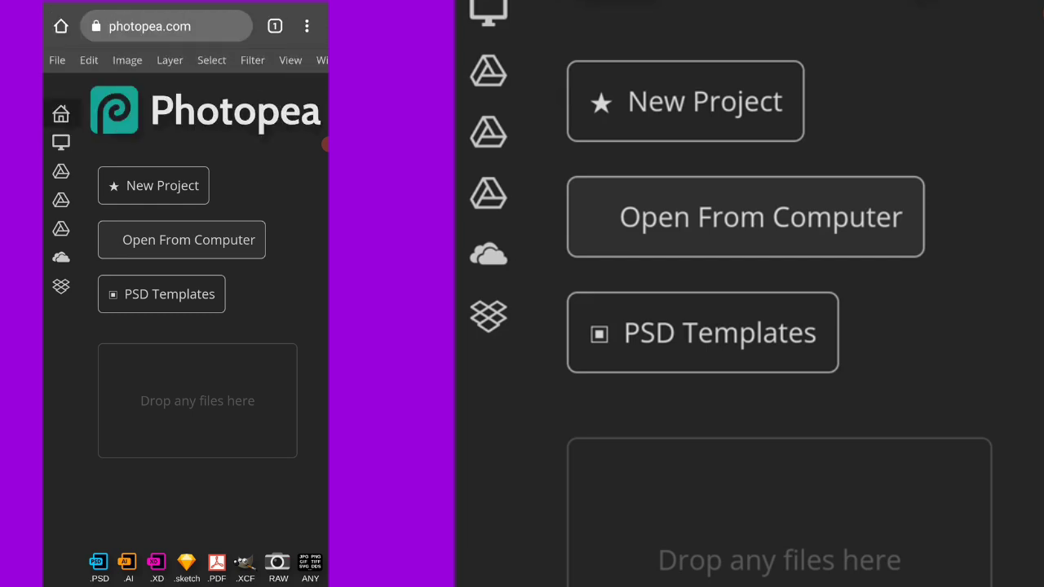
Step: Open the mockup PSD from the phone's files into Photopea
left_click(181, 238)
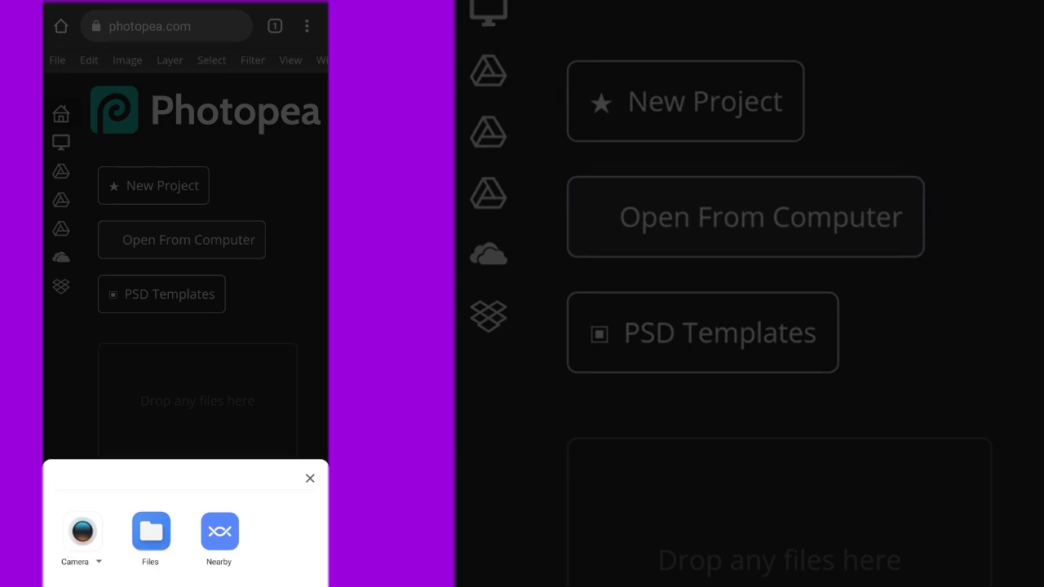
left_click(150, 532)
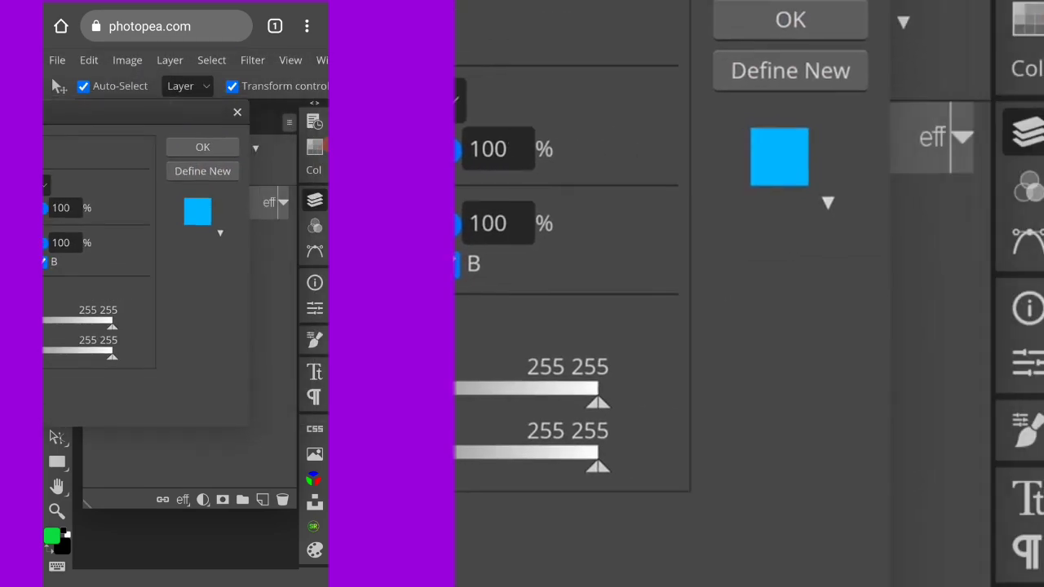
Step: Apply the layer style and open the FreeDez Studio smart object for editing
left_click(202, 147)
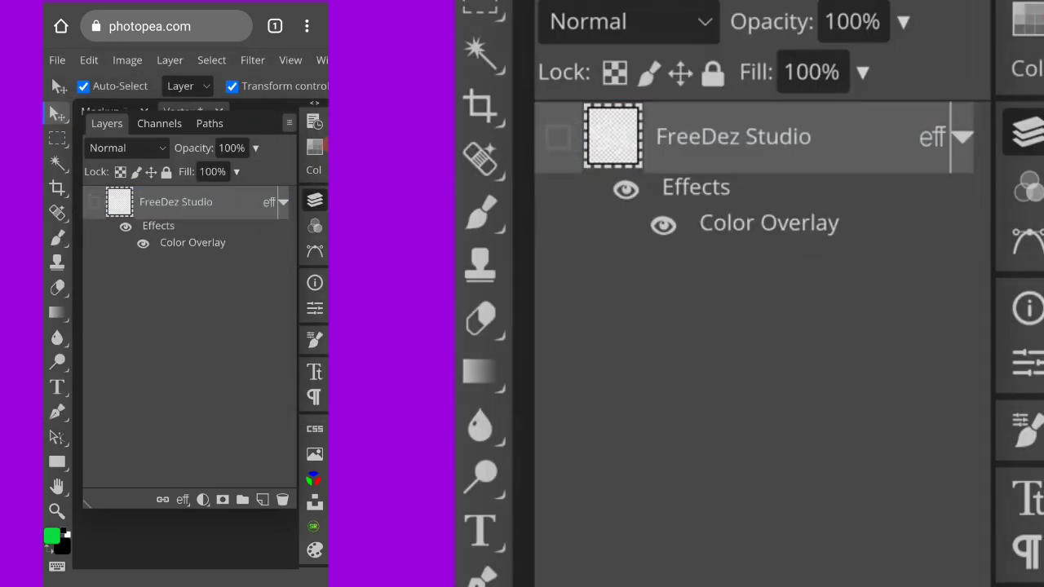
left_click(57, 58)
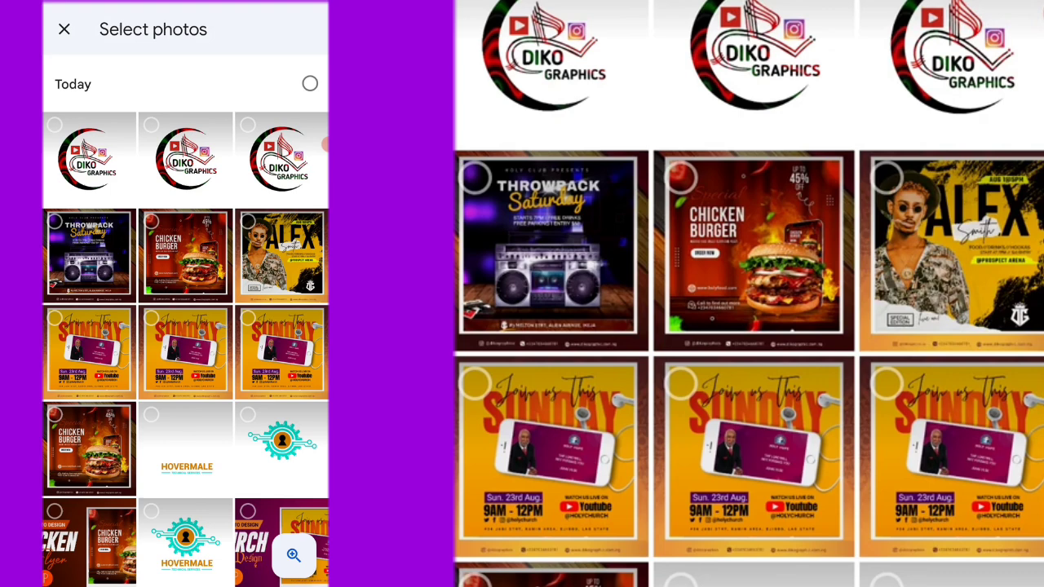
Step: Choose the red-green DIKO GRAPHICS logo image from the photo picker
left_click(310, 83)
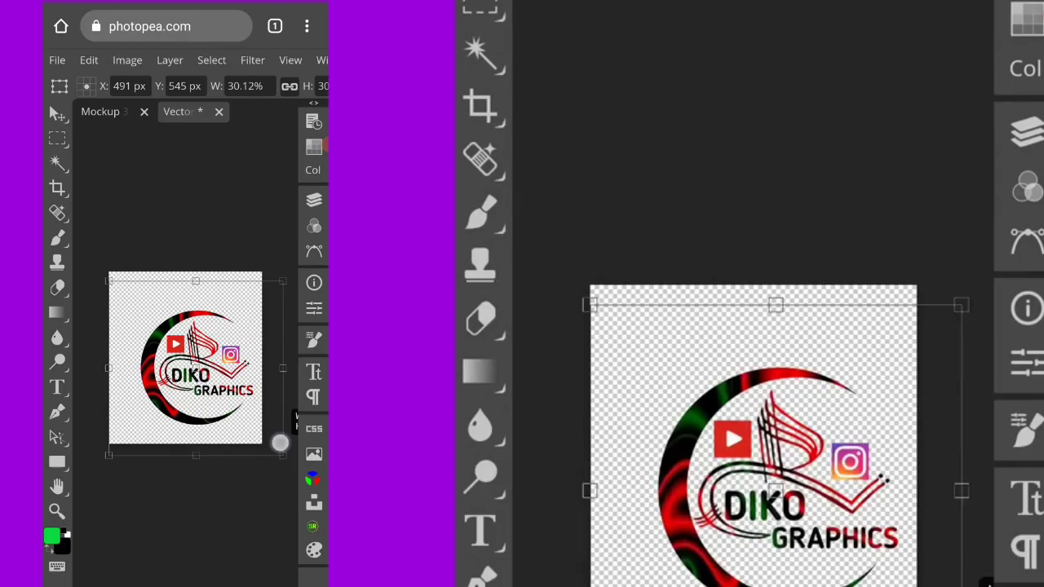
Step: Scale the placed logo to fill the canvas, commit it, and start PNG export
left_click_drag(280, 447, 273, 447)
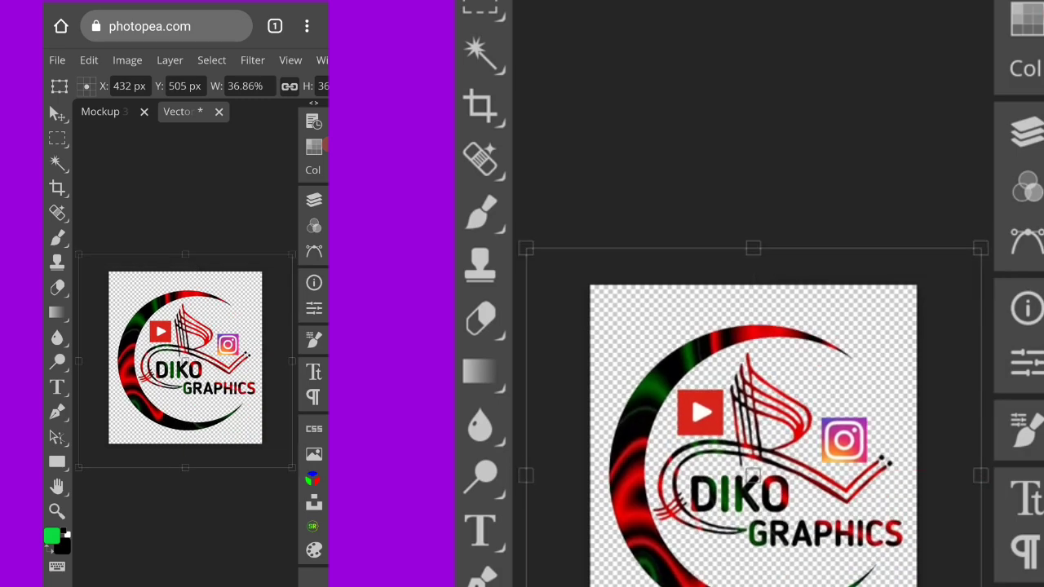
left_click(57, 59)
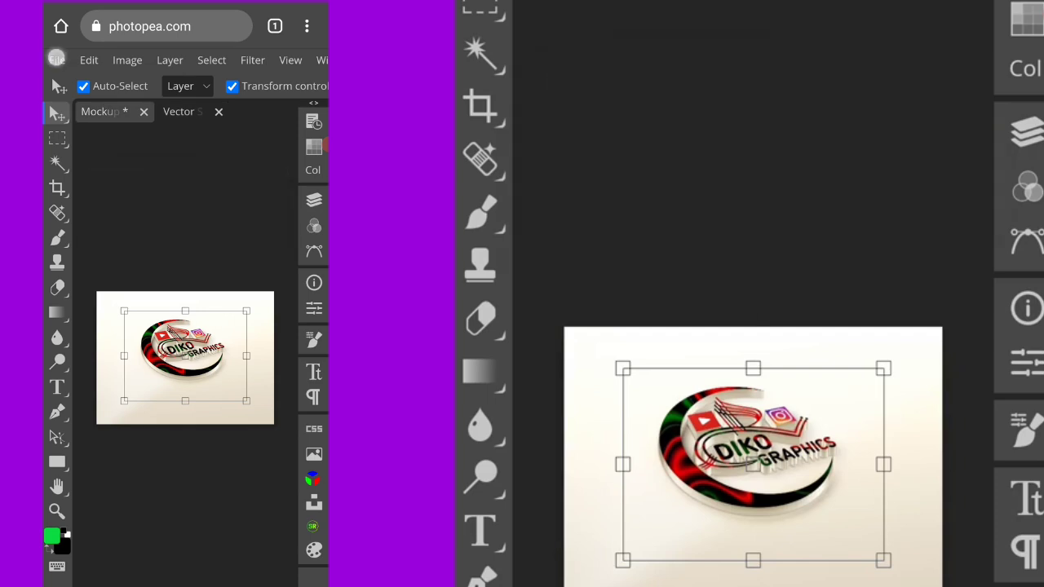
left_click(56, 59)
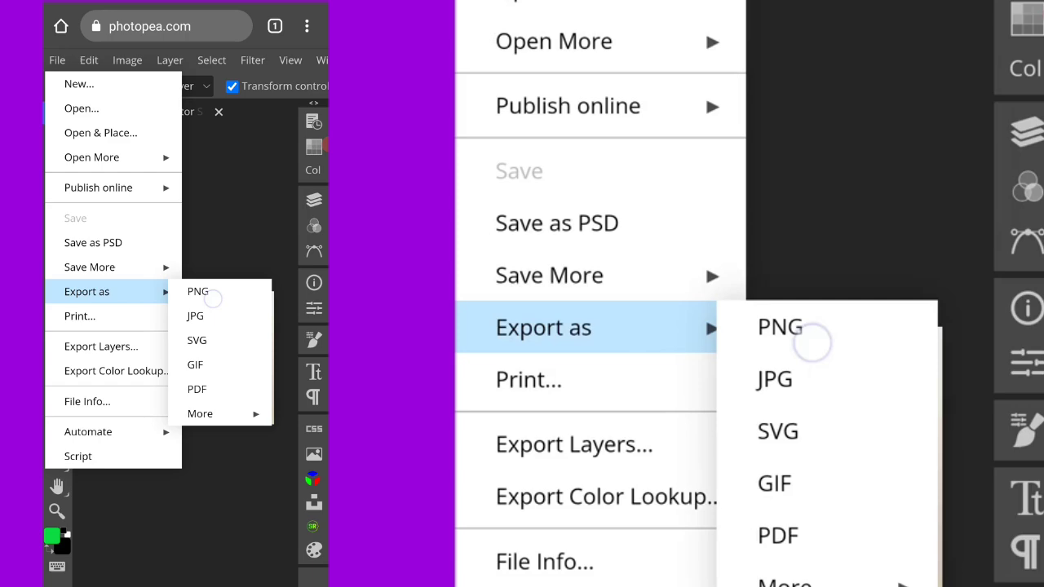